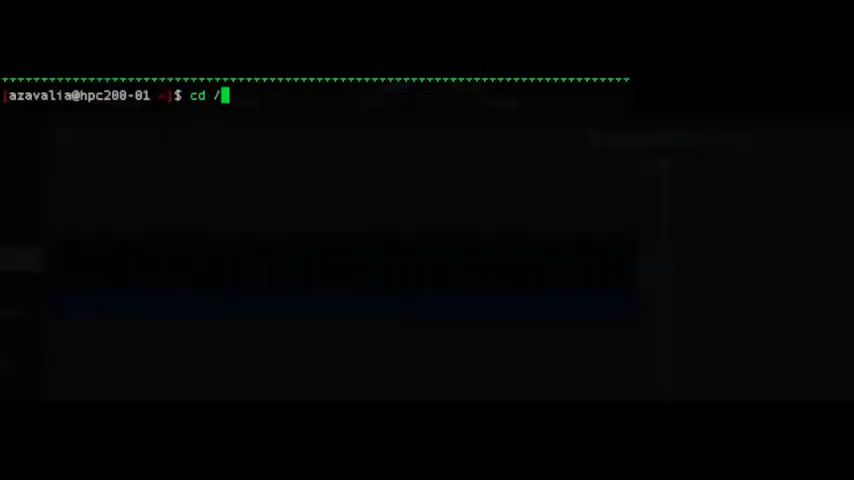
Change directory to /ifs/loni/faculty/thompson/four_d/Artemis/ENIGMA_tutorial/QC_ENIGMA/ and list its .m files.
{"action": "type", "text": "ifs/loni/faculty/t"}
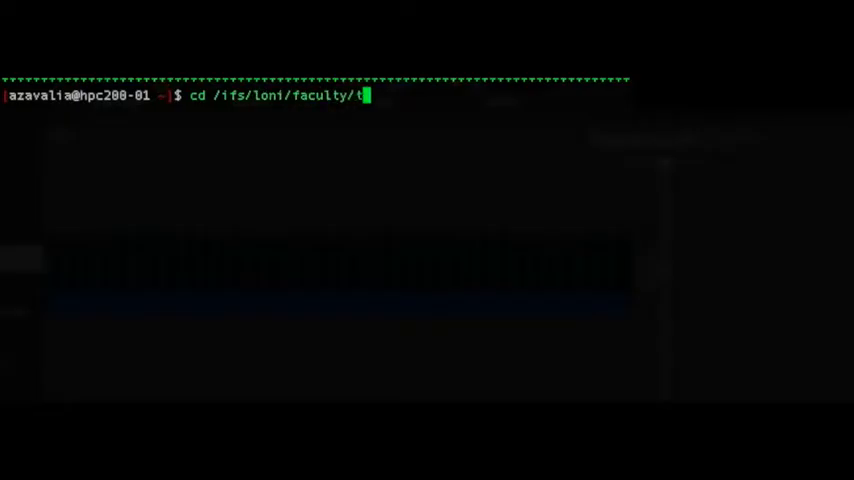
{"action": "type", "text": "hompson/four_d/Artemis/ENIGMA_tutorial/QC_ENIGMA/"}
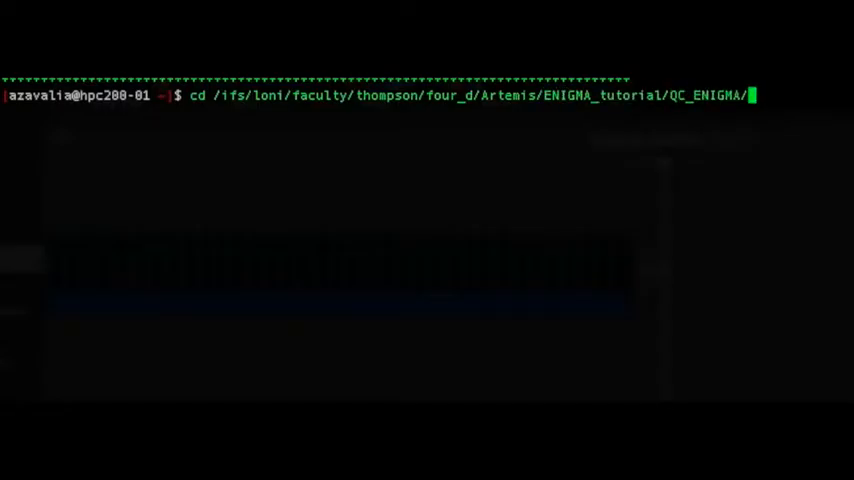
{"action": "key", "text": "Return"}
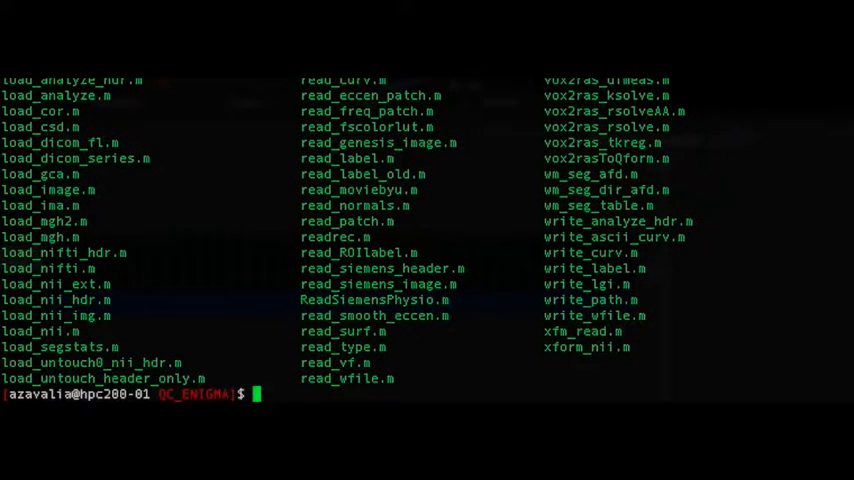
Start MATLAB by running /usr/local/matlab/bin/matlab.
{"action": "type", "text": "/usr/local/m"}
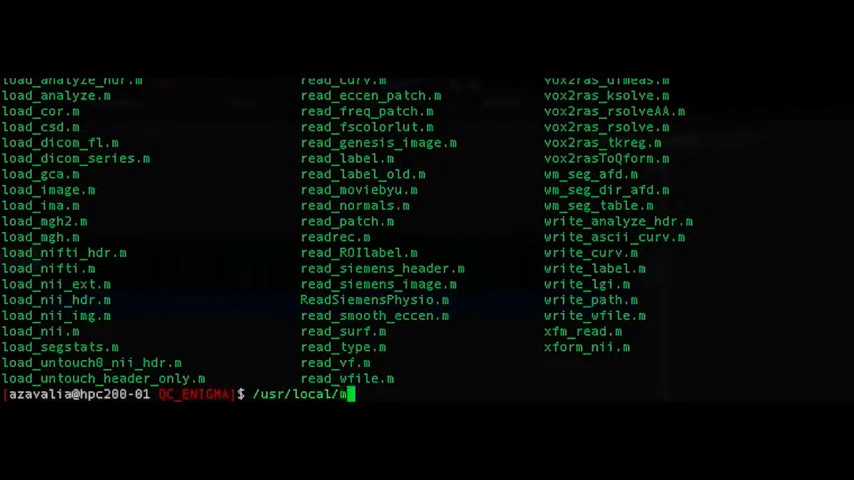
{"action": "type", "text": "atlab/bin/"}
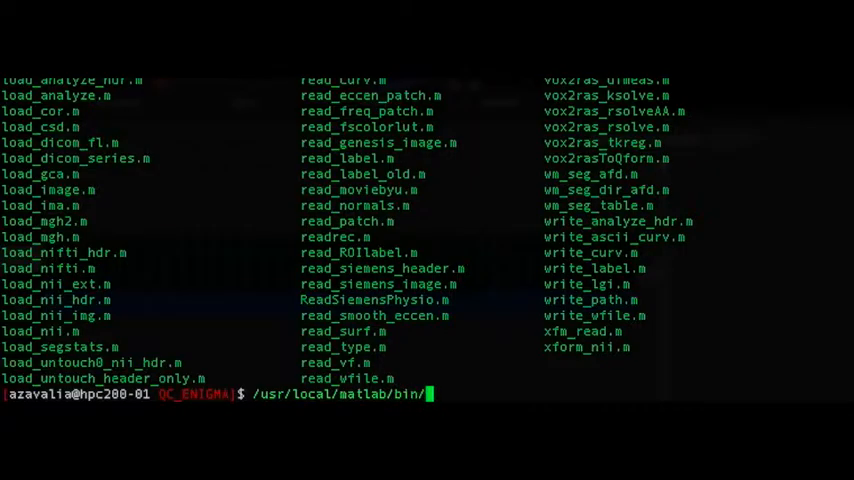
{"action": "key", "text": "Return"}
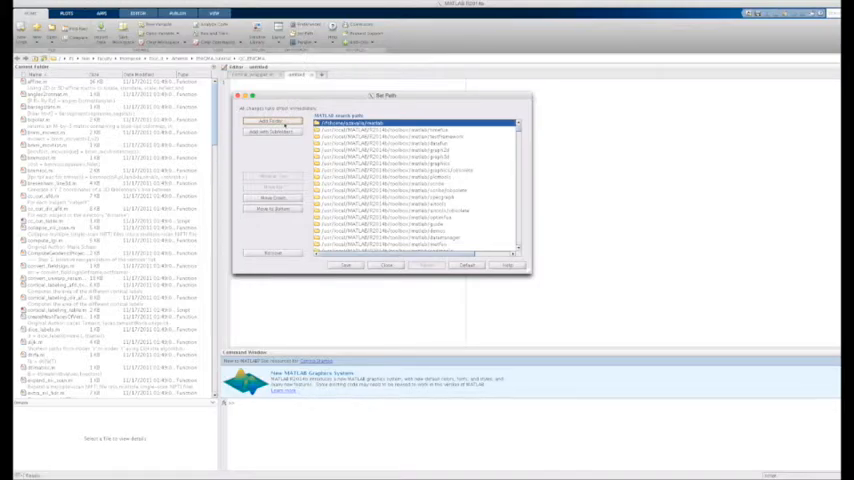
Add the QC_ENIGMA folder with subfolders to the search path via the Set Path dialog.
{"action": "left_click", "coordinate": [272, 120]}
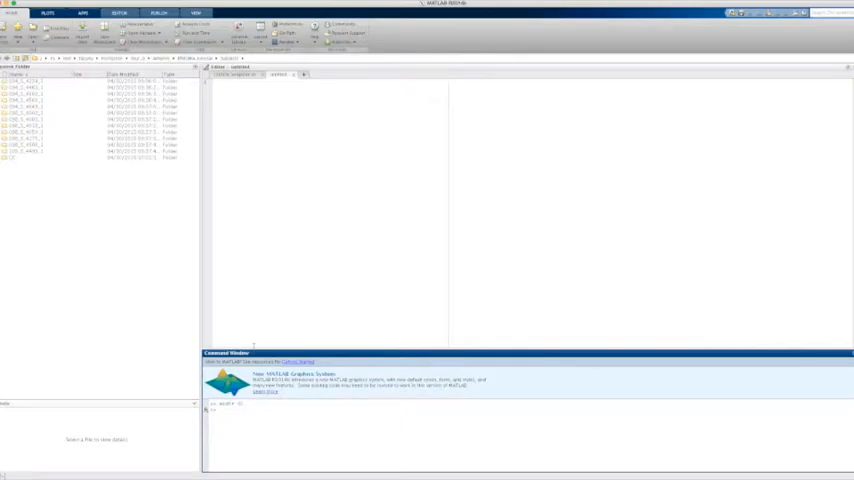
Open the cortical QC script from the QC_ENIGMA folder in the Editor.
{"action": "left_click", "coordinate": [100, 158]}
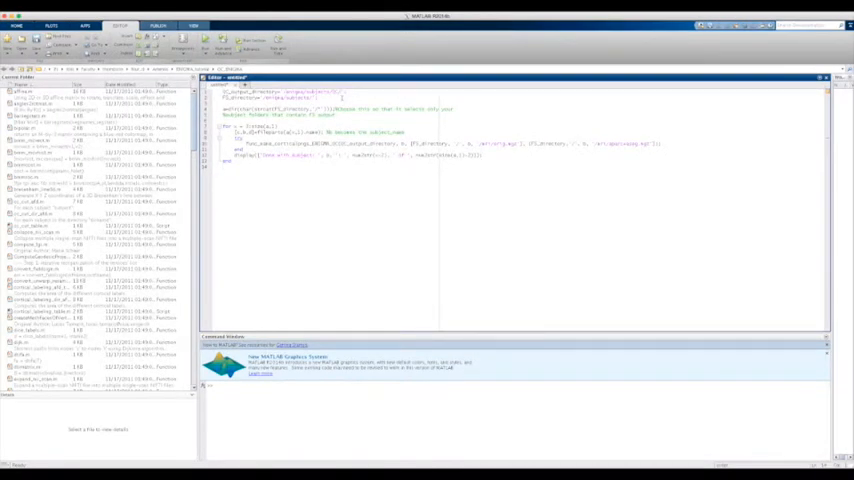
Replace the script's subjects path with the tutorial Subjects folder and run it.
{"action": "double_click", "coordinate": [310, 92]}
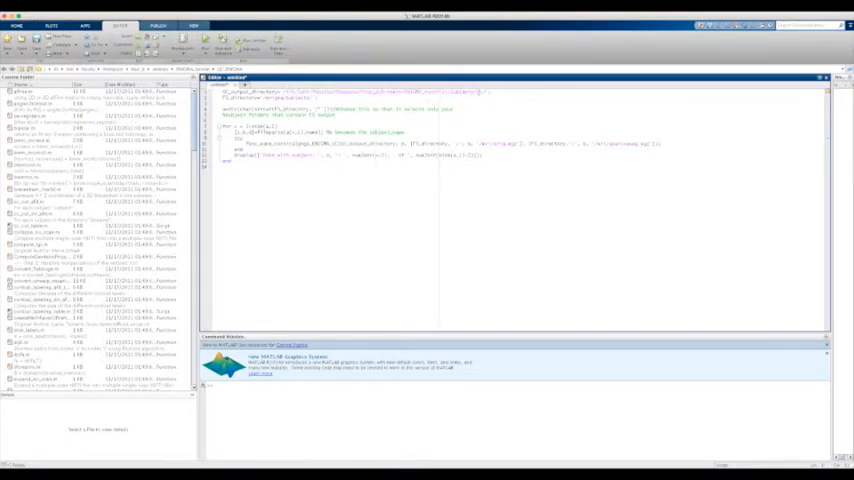
{"action": "right_click", "coordinate": [360, 100]}
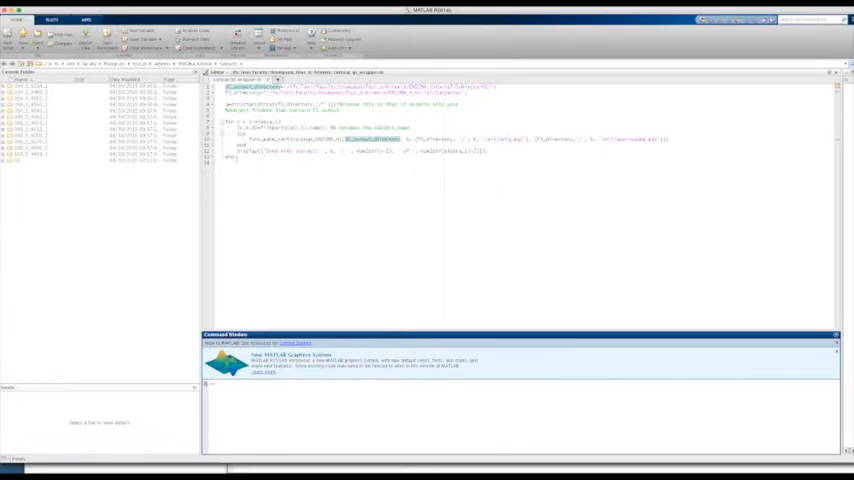
{"action": "left_click", "coordinate": [120, 20]}
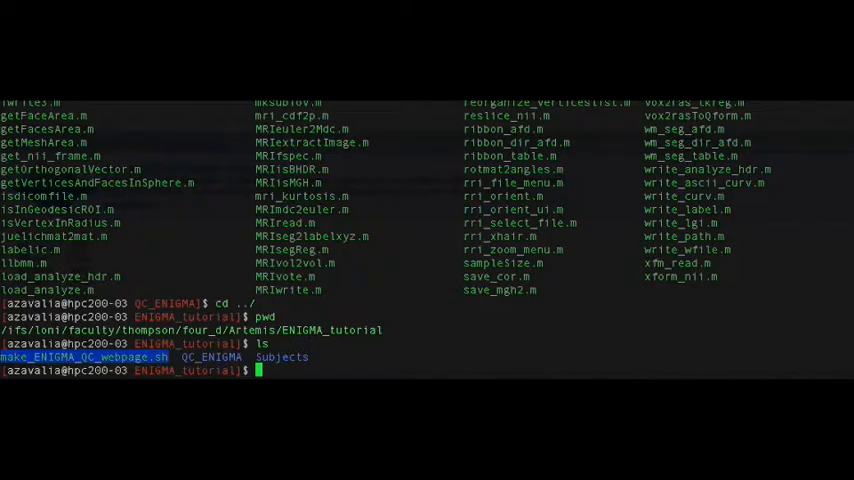
Make make_ENIGMA_QC_webpage.sh executable with chmod 777.
{"action": "type", "text": "chm"}
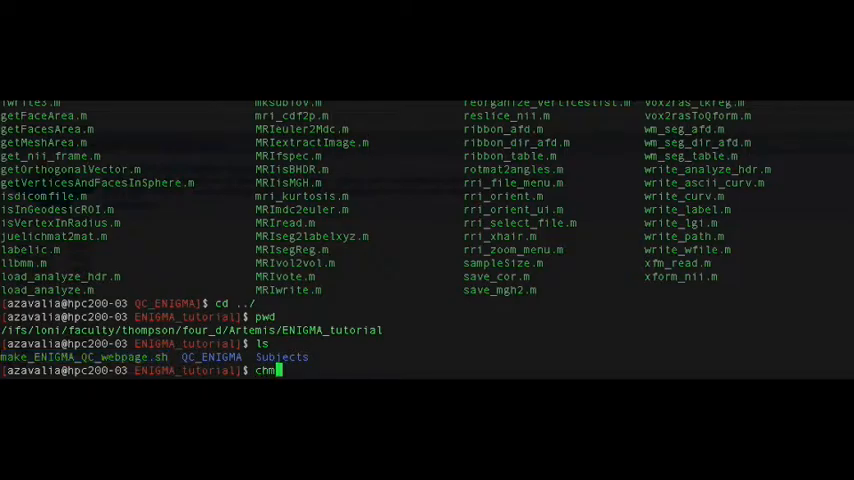
{"action": "type", "text": "od"}
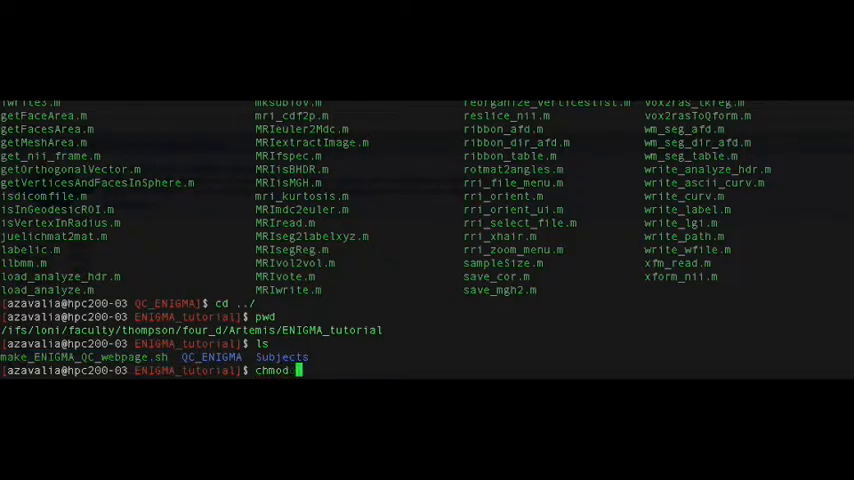
{"action": "type", "text": "777 make_ENIGMA_QC_webpage.sh"}
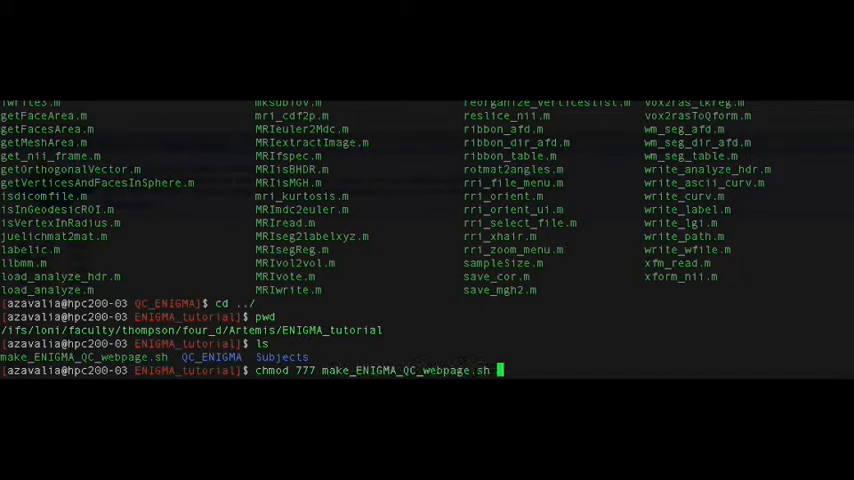
{"action": "key", "text": "Return"}
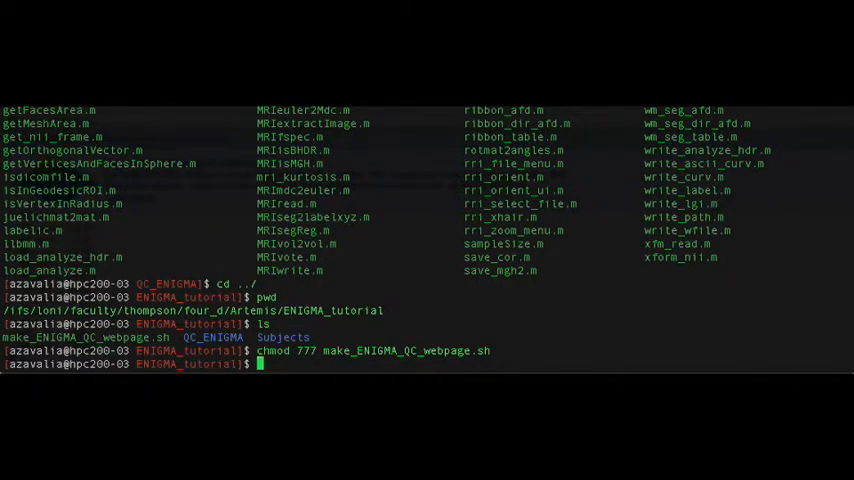
Run the webpage script on ENIGMA_tutorial/Subjects/QC/ and start firefox on ENIGMA_Cortical_QC.html.
{"action": "type", "text": "./make_ENIGMA_QC_webpage.sh /ifs/loni/faculty/"}
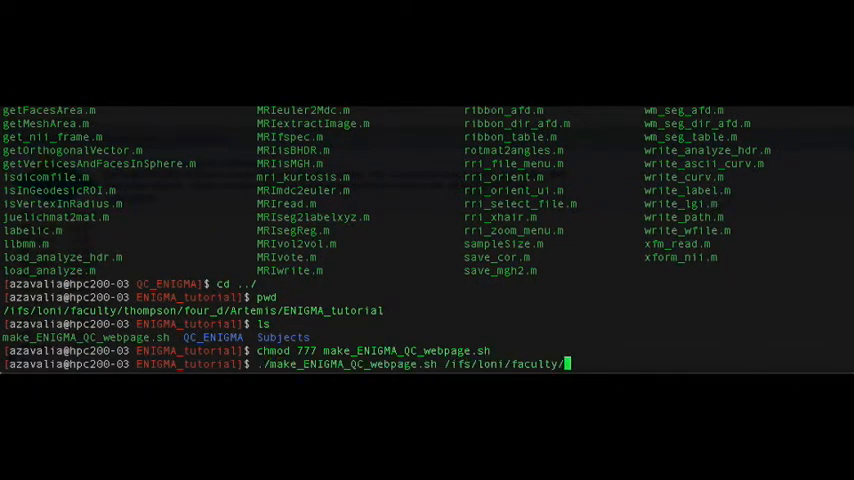
{"action": "type", "text": "thompson/four_d/Artemis/"}
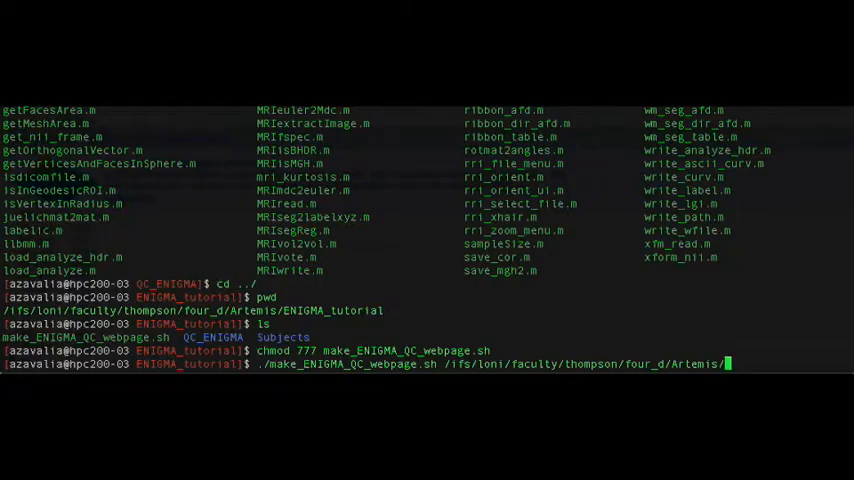
{"action": "type", "text": "ENIGMA_tutorial/"}
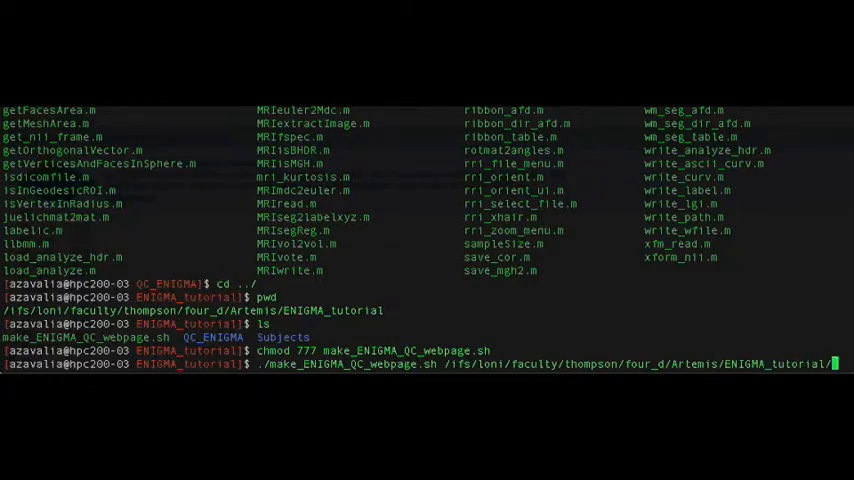
{"action": "type", "text": "Subjects/QC/"}
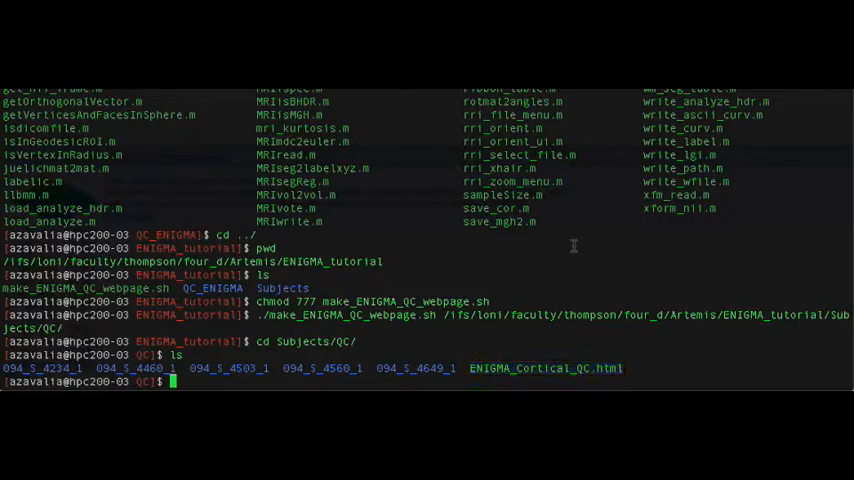
{"action": "type", "text": "firefo"}
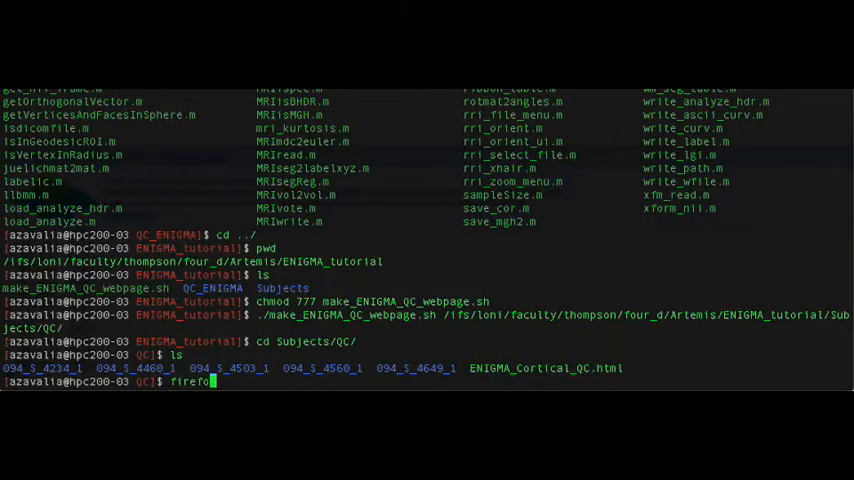
{"action": "type", "text": "ENIGMA_Cortical_QC.html ^C"}
{"action": "type", "text": "cd ../"}
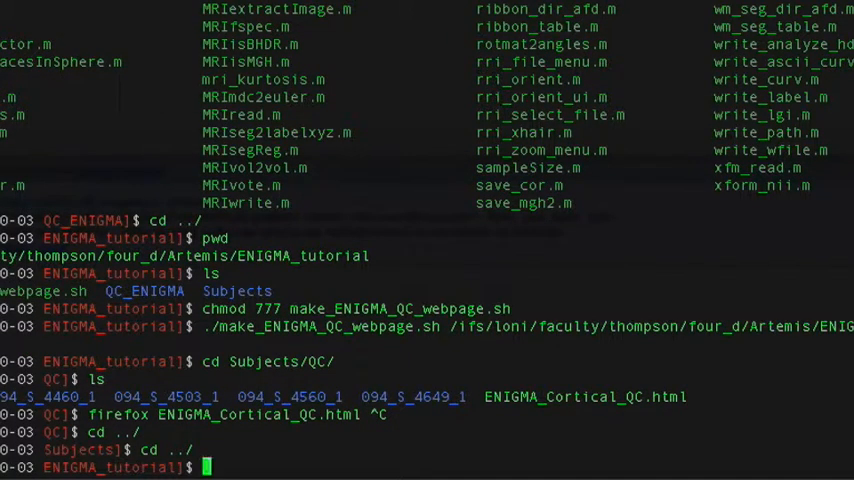
Compose sed -i -e 's/\r$//' make_ENIGMA_QC_webpage.sh to strip carriage returns, not yet run.
{"action": "type", "text": "sed -i -e"}
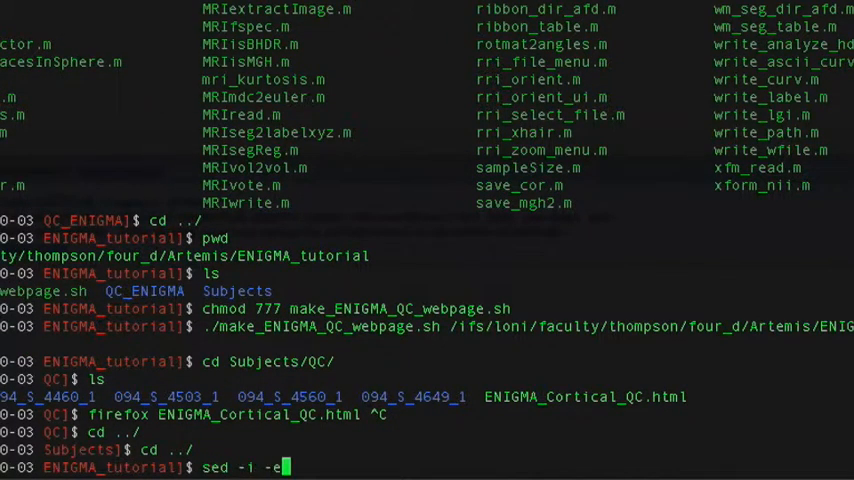
{"action": "type", "text": "'s"}
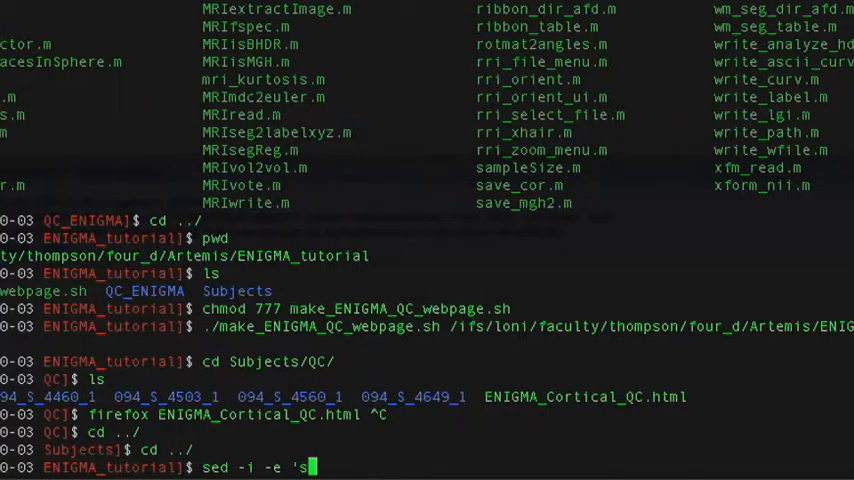
{"action": "type", "text": "\\r"}
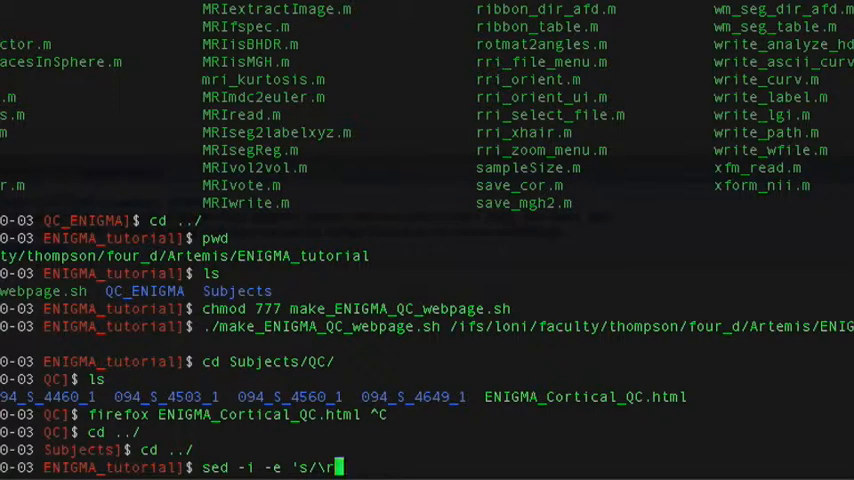
{"action": "type", "text": "$//'"}
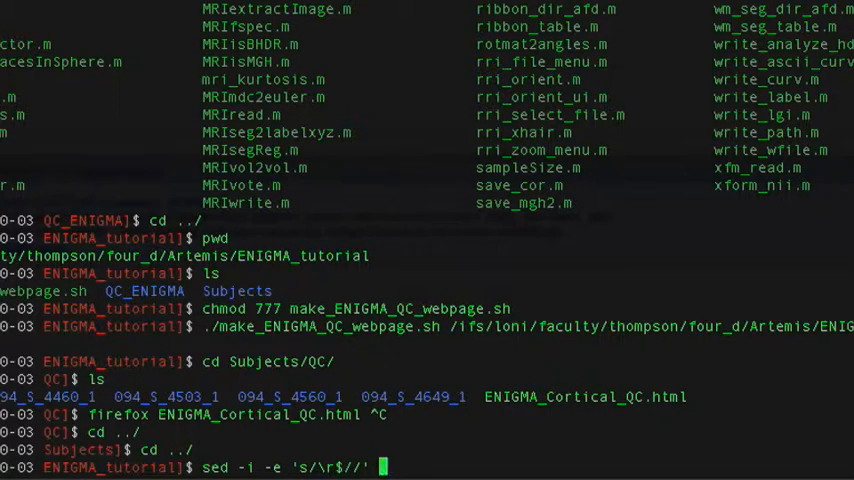
{"action": "type", "text": "make_ENIGMA_QC_webpage.sh"}
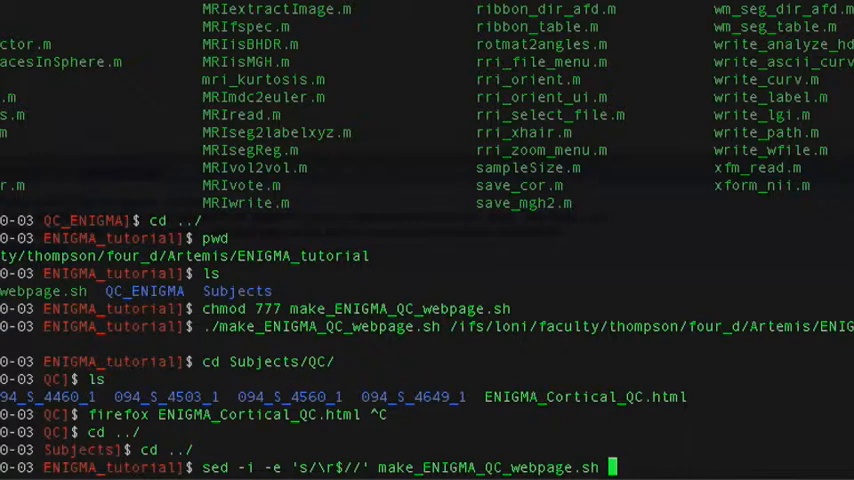